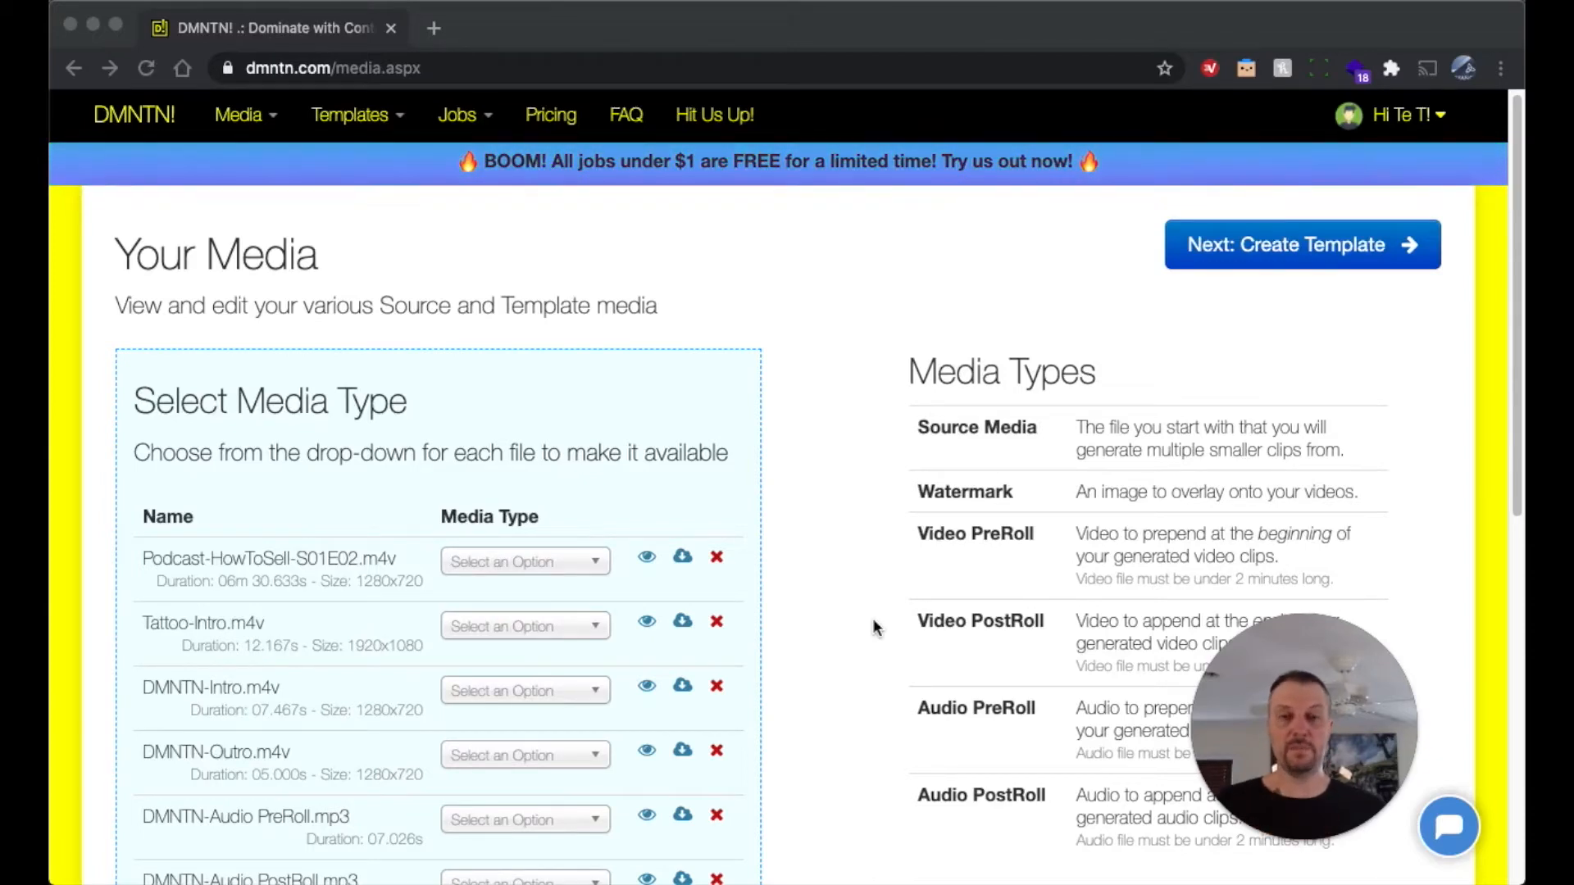
mouse_move(178, 452)
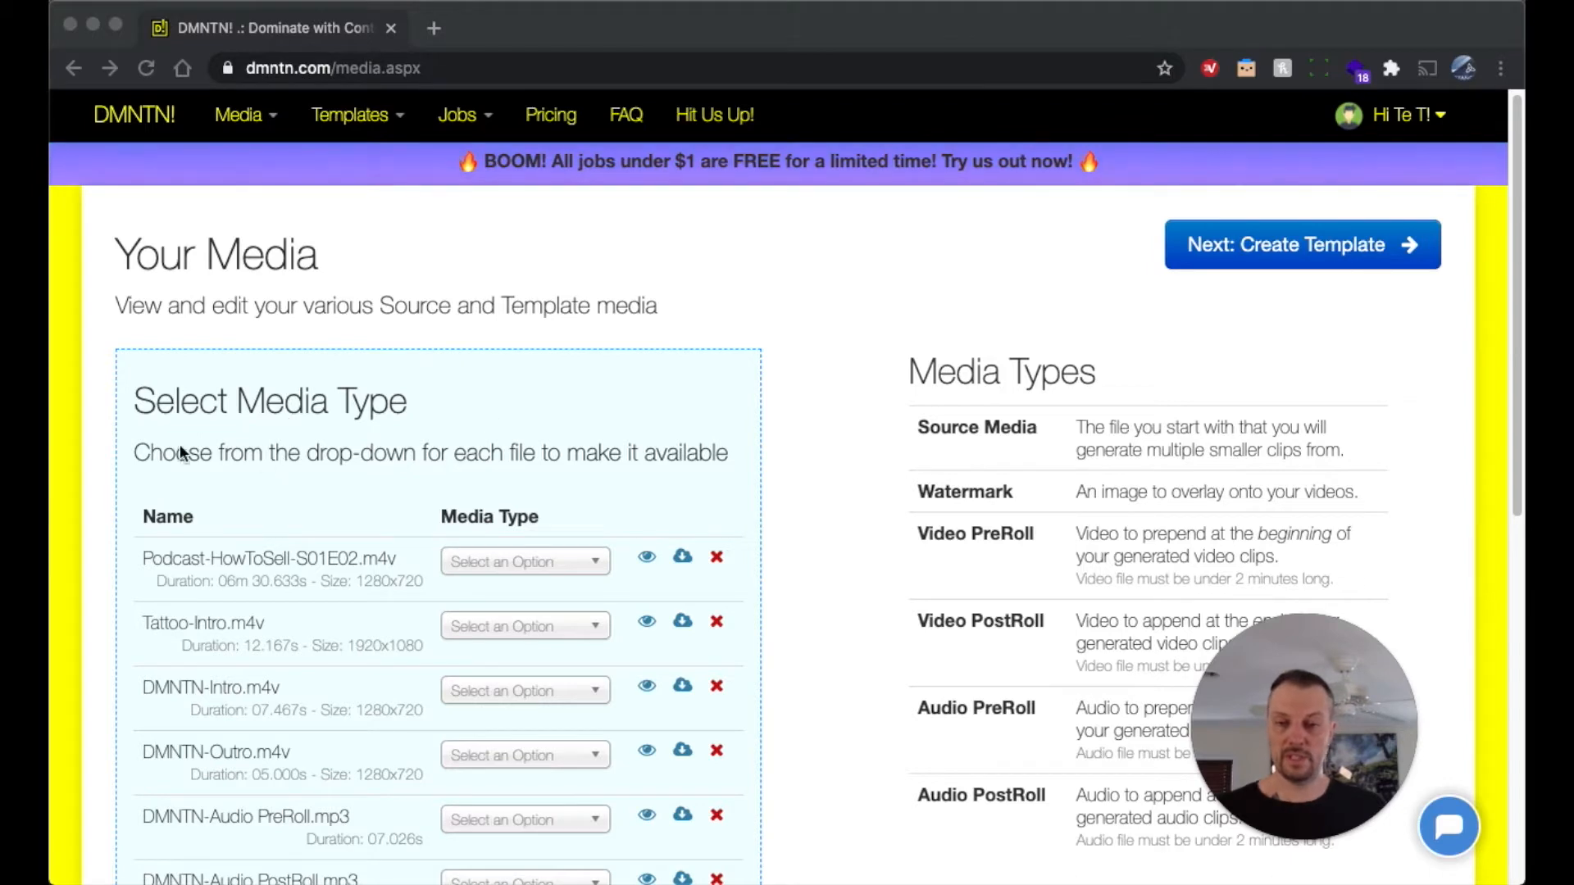
Assign media types to Tattoo-Intro.m4v, DMNTN-Intro.m4v and DMNTN-Audio PostRoll.mp3 (Audio PostRoll)
scroll(down, 3)
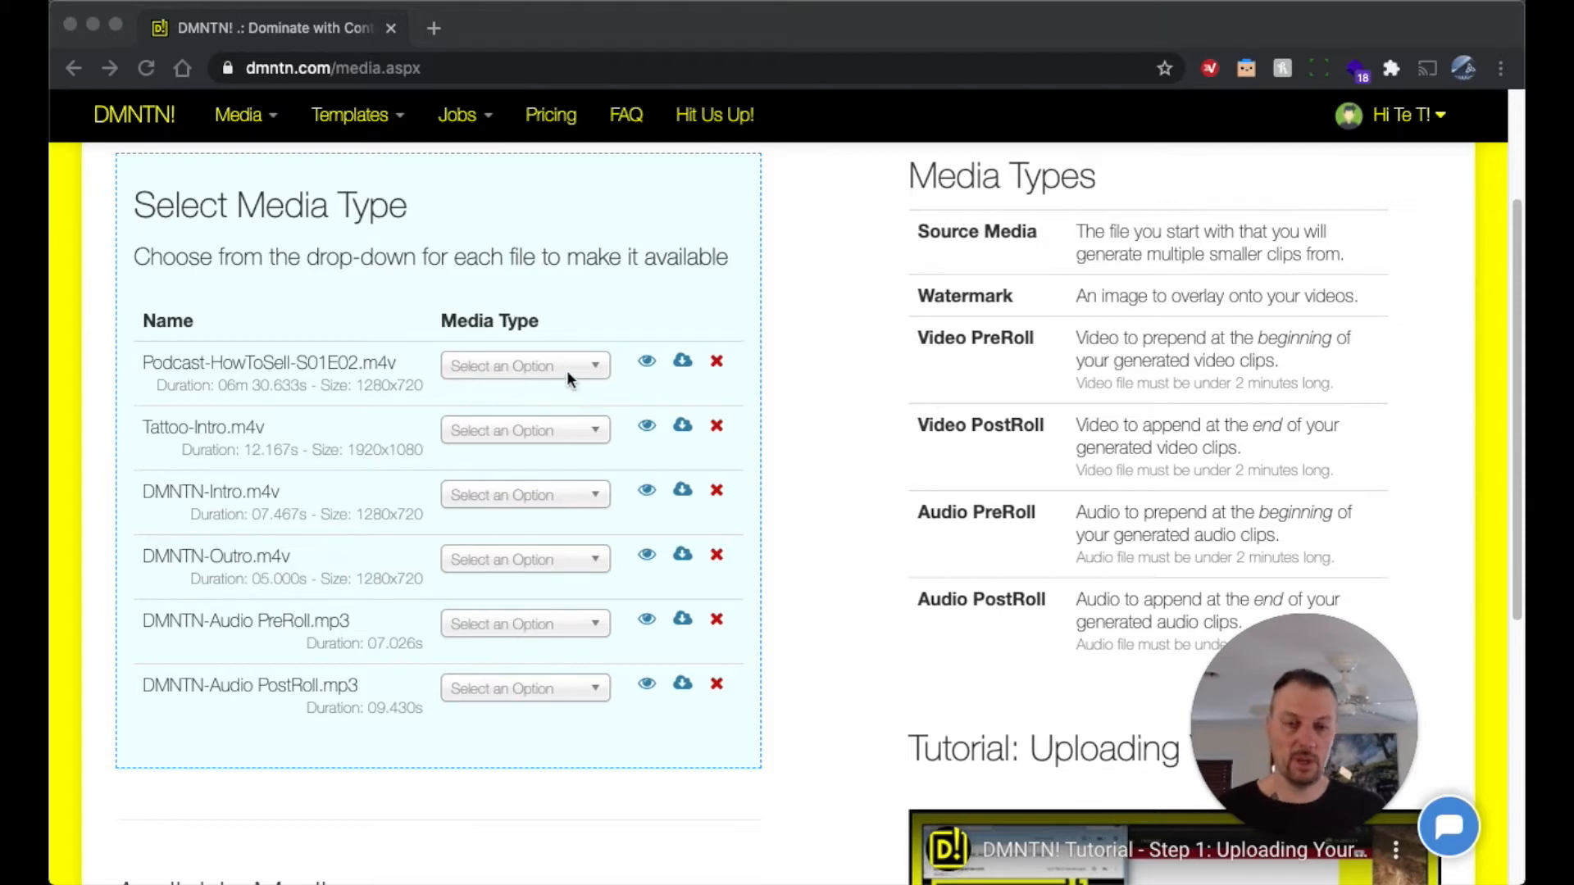
mouse_move(491, 384)
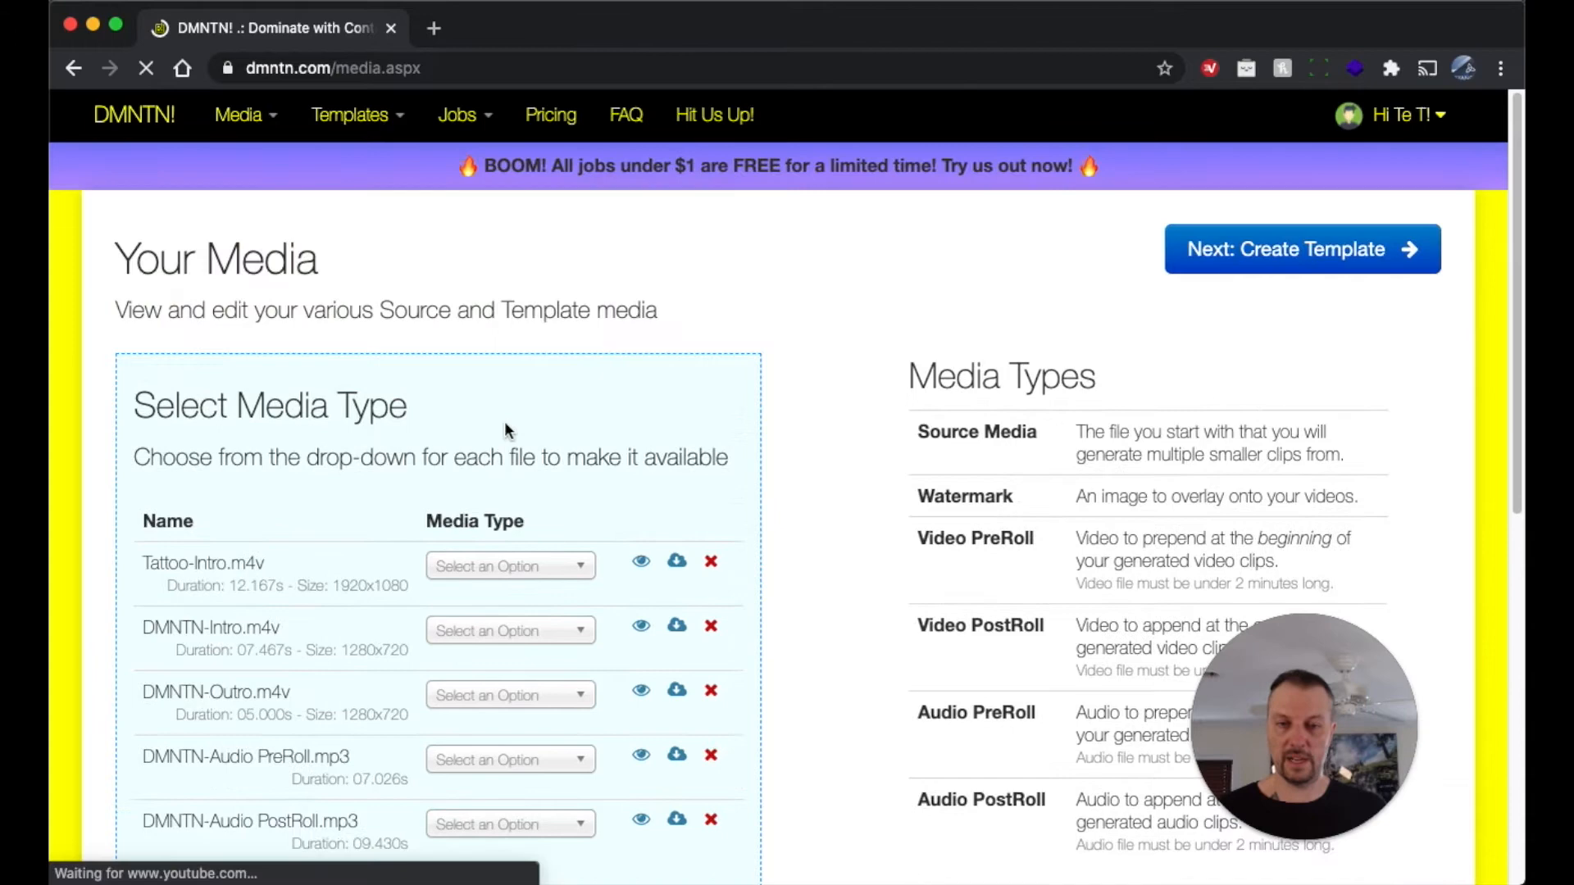
scroll(down, 3)
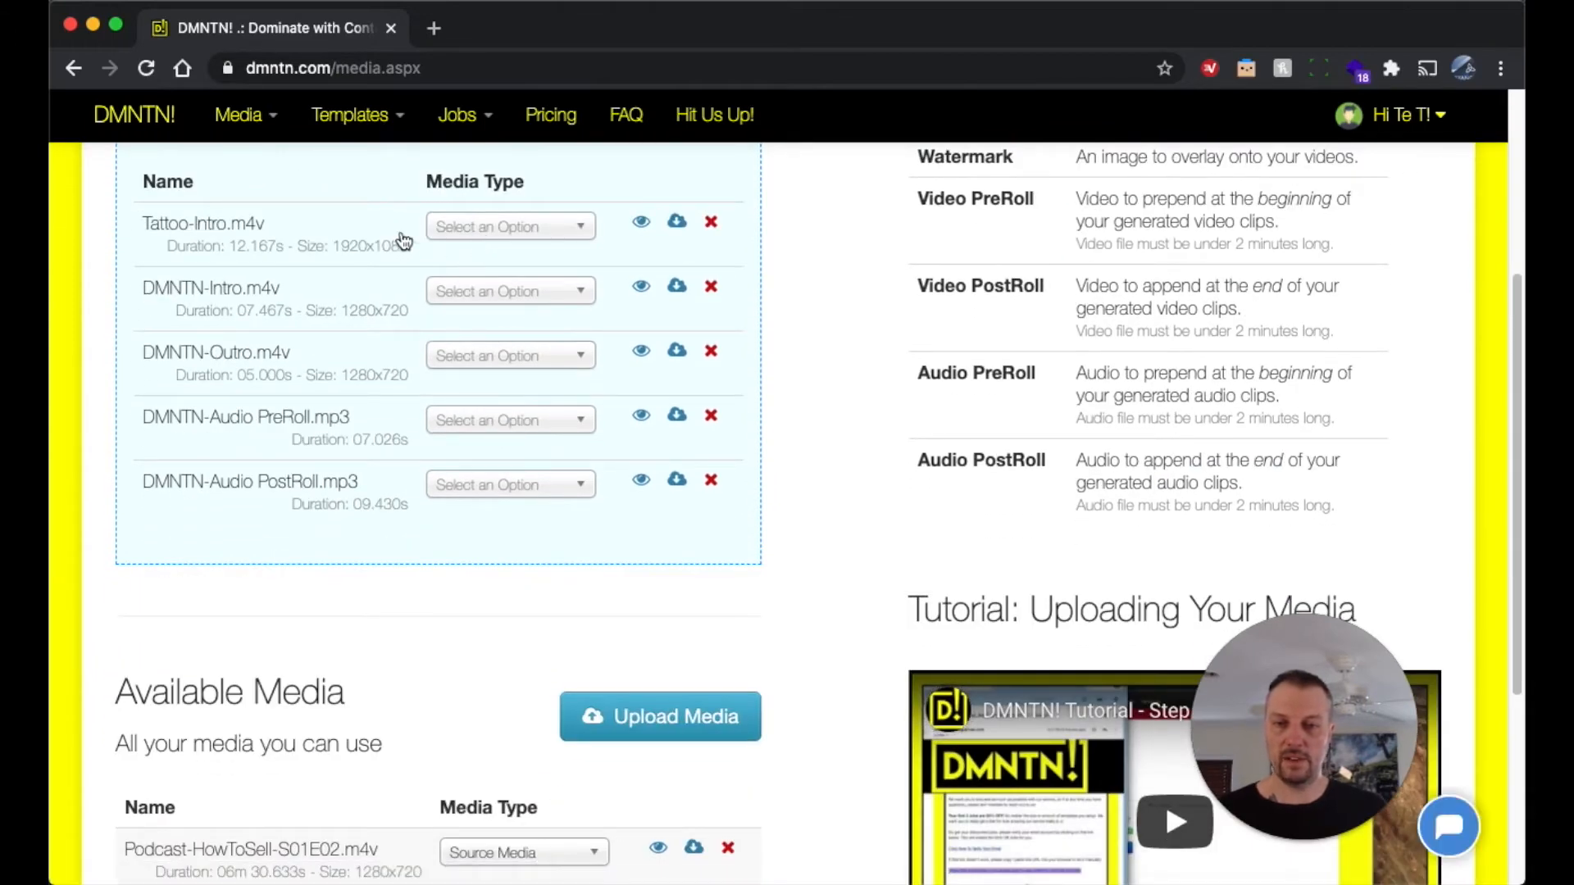
click(509, 225)
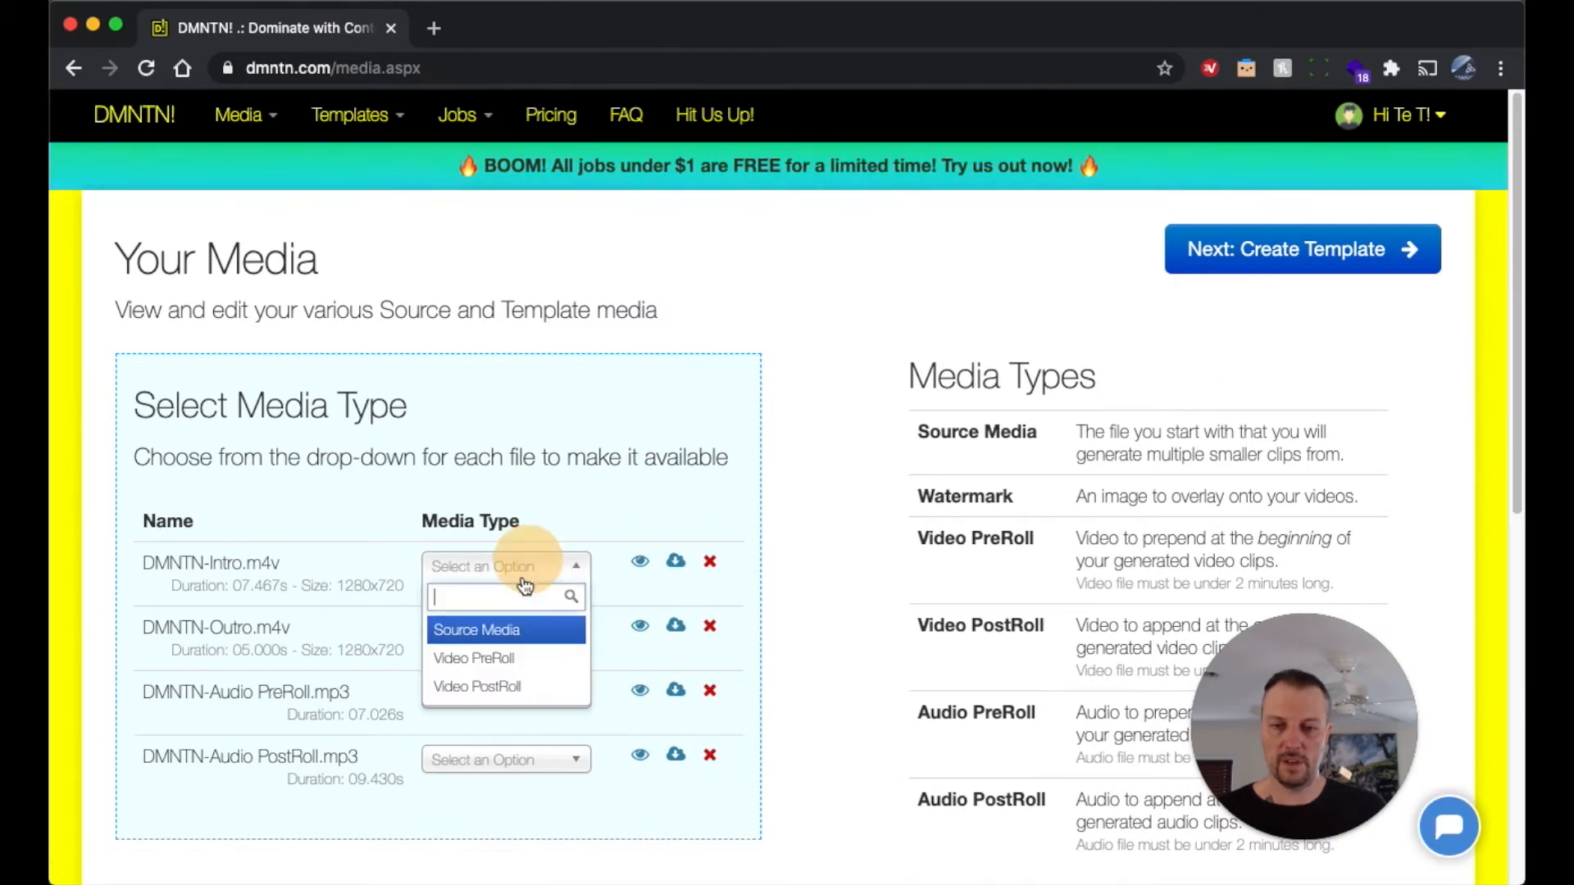
click(477, 629)
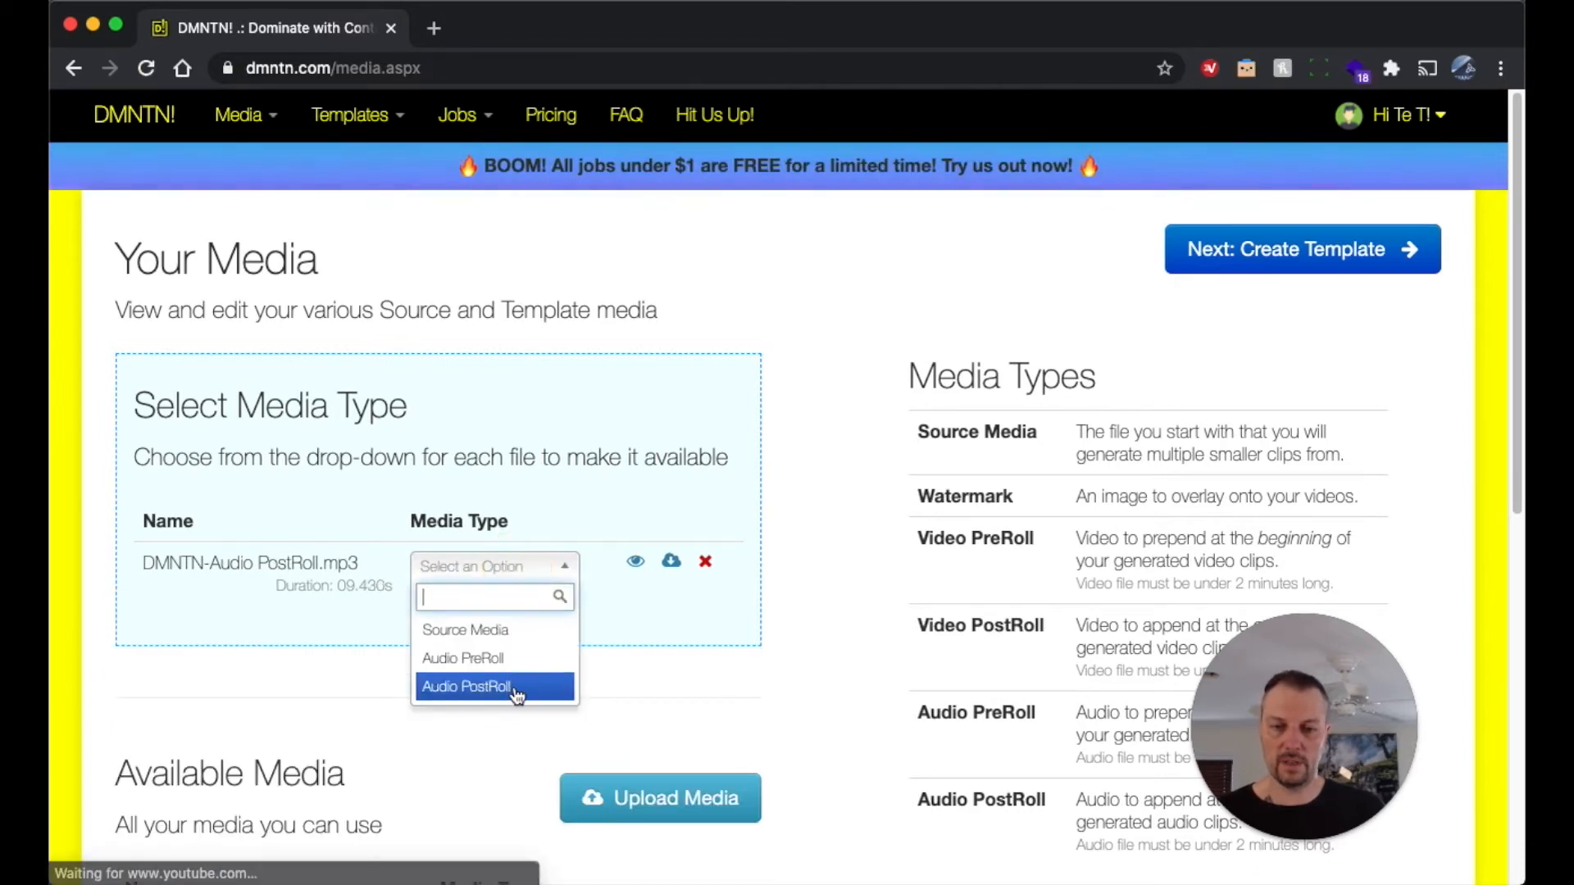
click(467, 687)
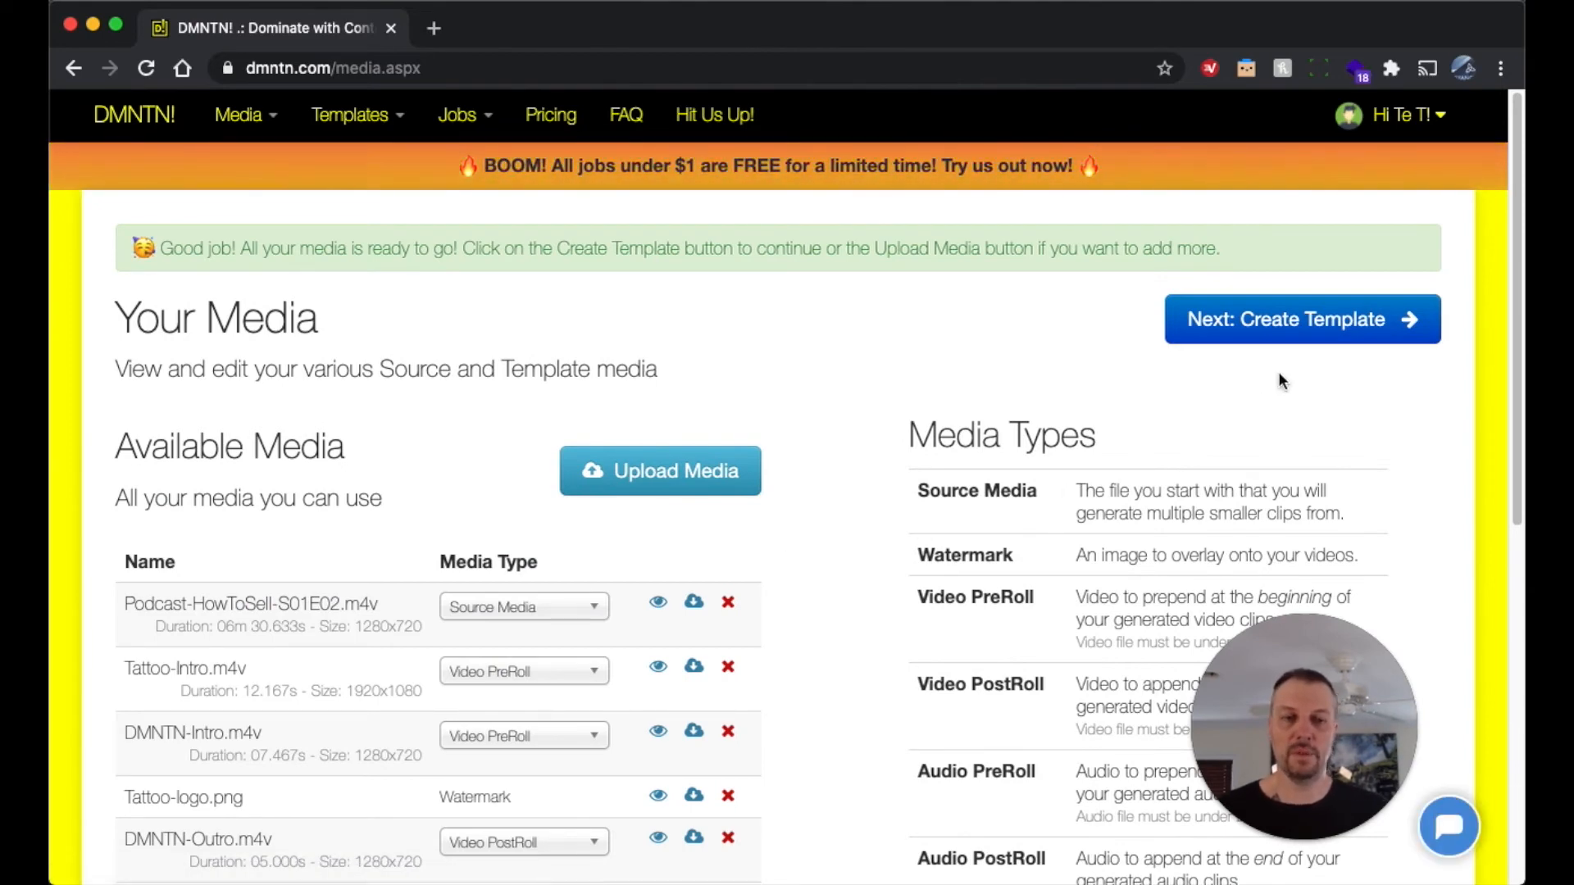
Proceed to the Create Template page with its default template name
click(1300, 319)
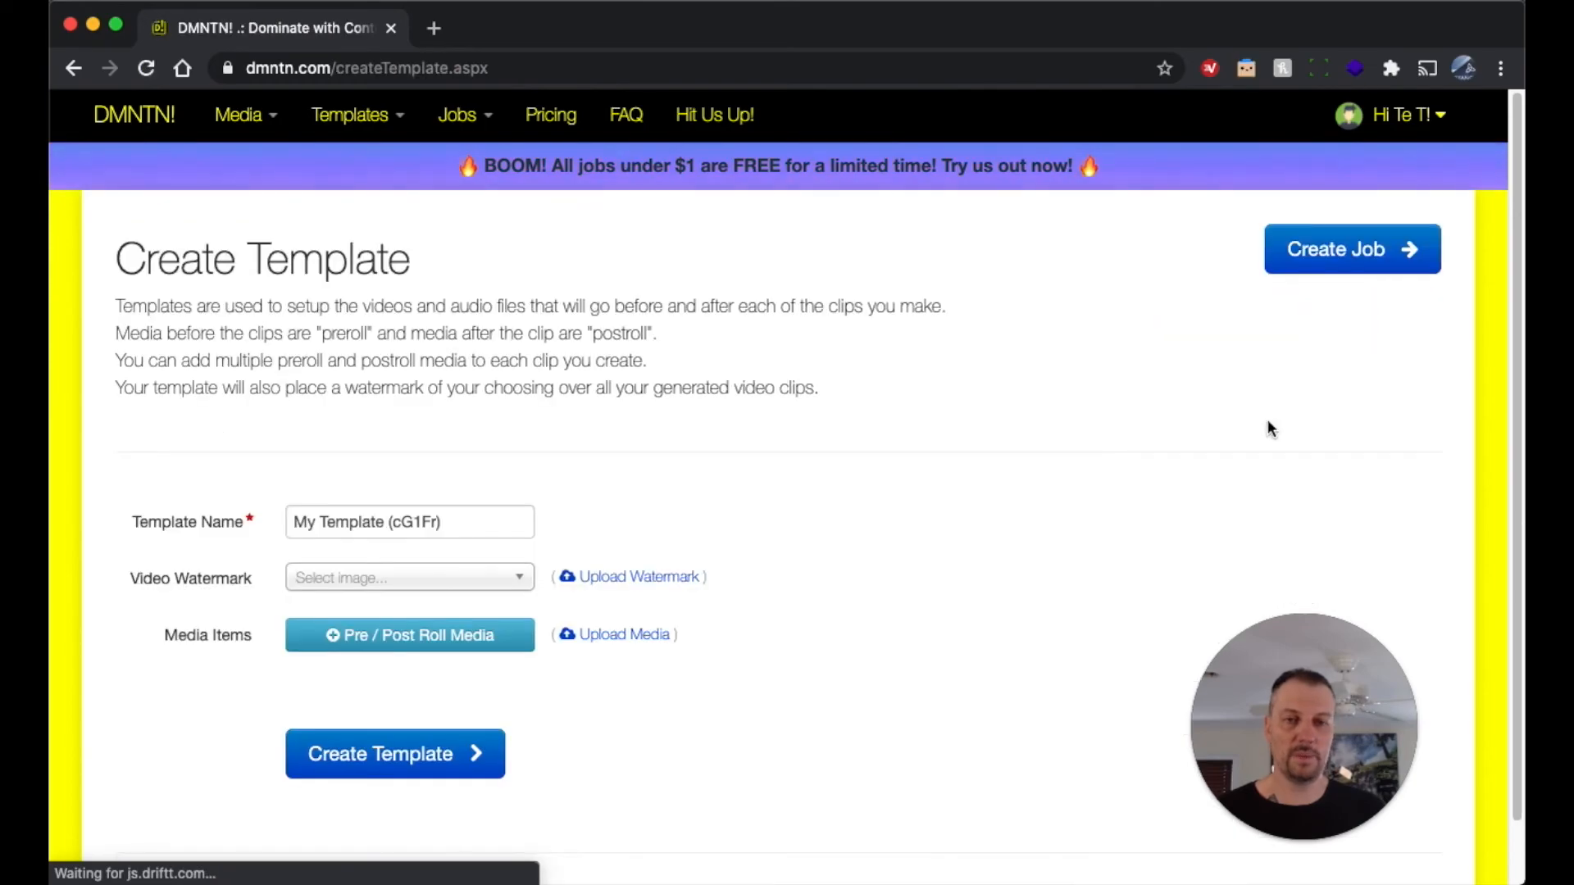